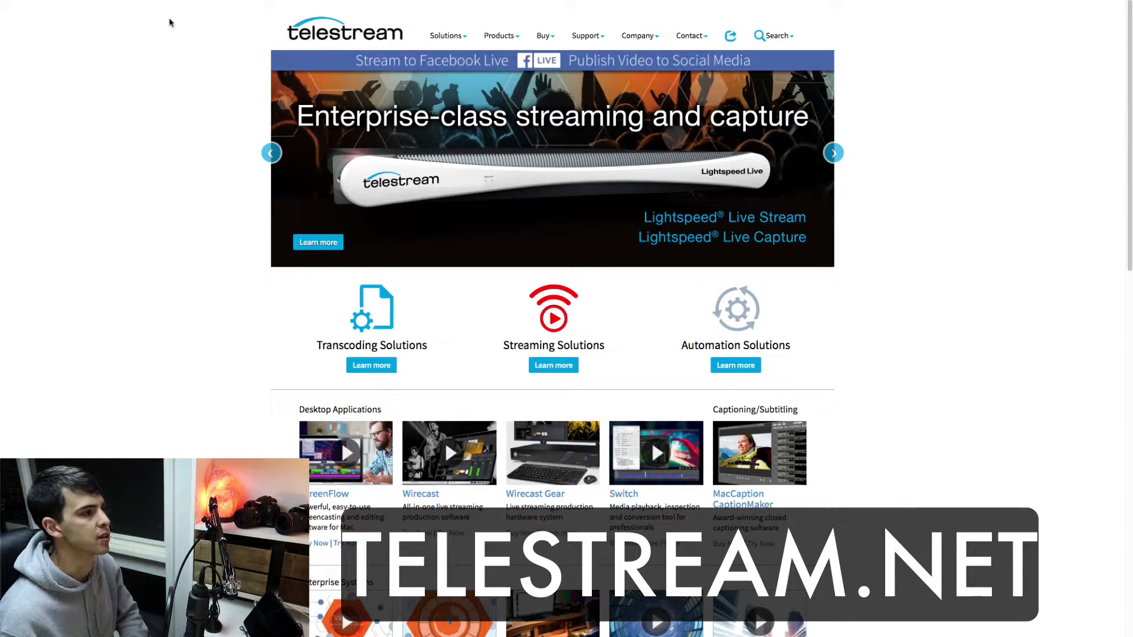
Step: Go from the Telestream Products menu to the ScreenFlow product page
{"action": "left_click", "coordinate": [498, 36]}
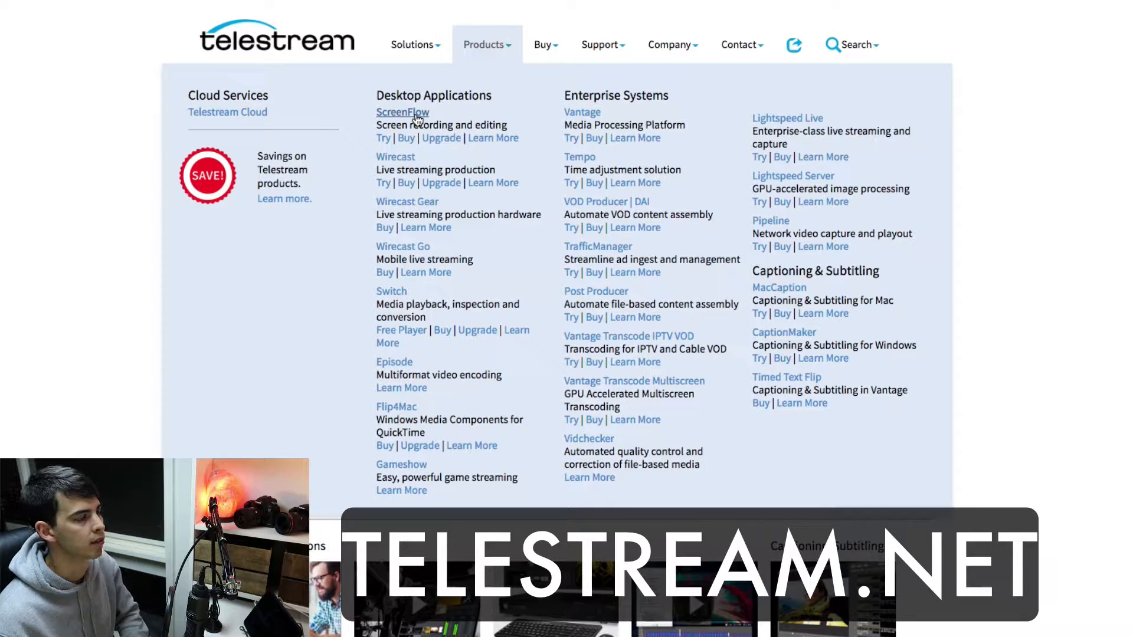
{"action": "left_click", "coordinate": [402, 112]}
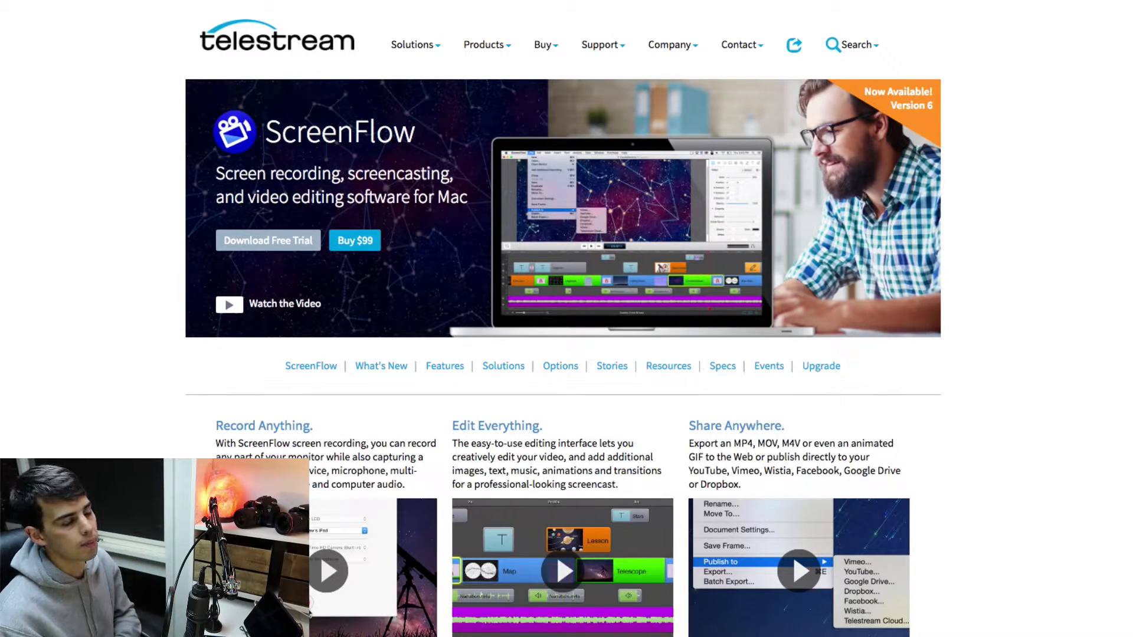
{"action": "mouse_move", "coordinate": [795, 77]}
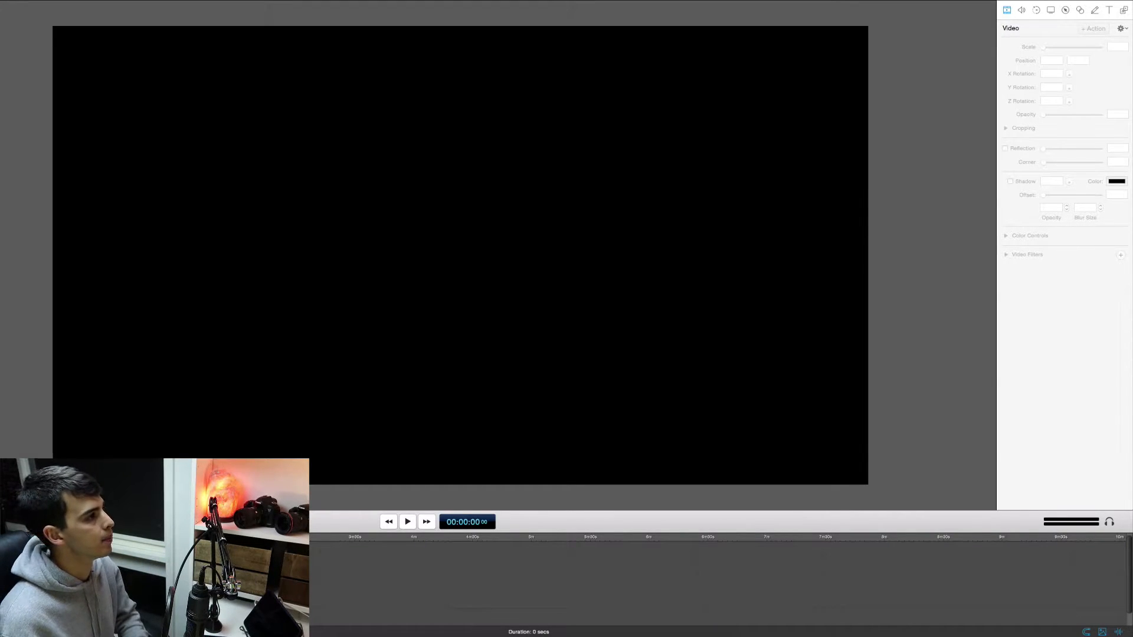
Step: Start a new recording capturing the desktop, AT2020USB+ microphone and computer audio
{"action": "left_click", "coordinate": [148, 10]}
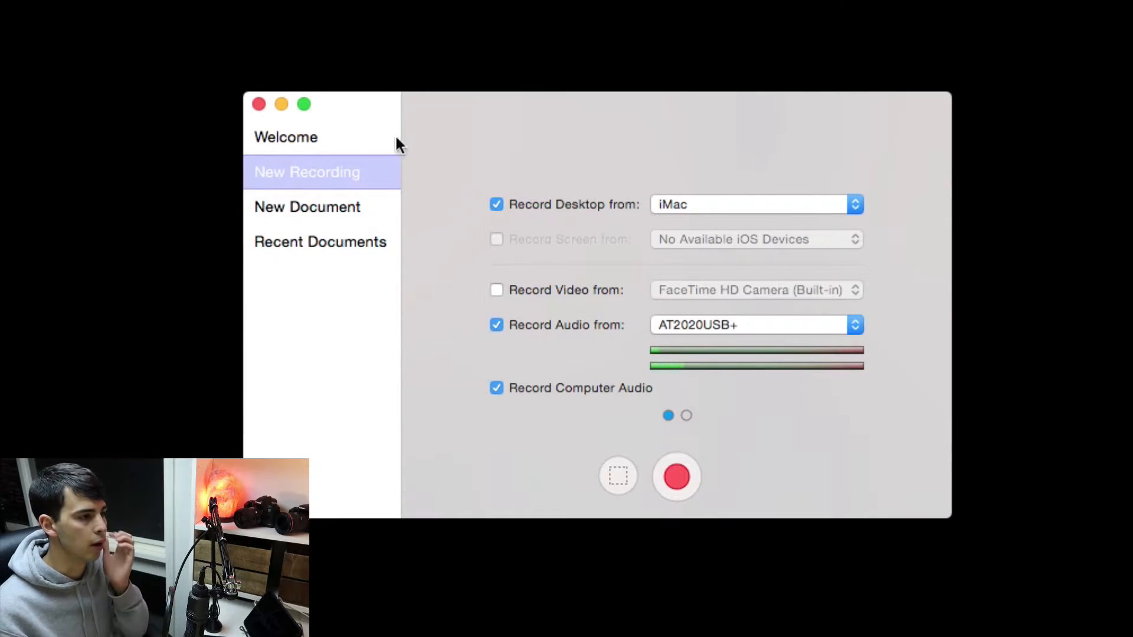
{"action": "mouse_move", "coordinate": [850, 379]}
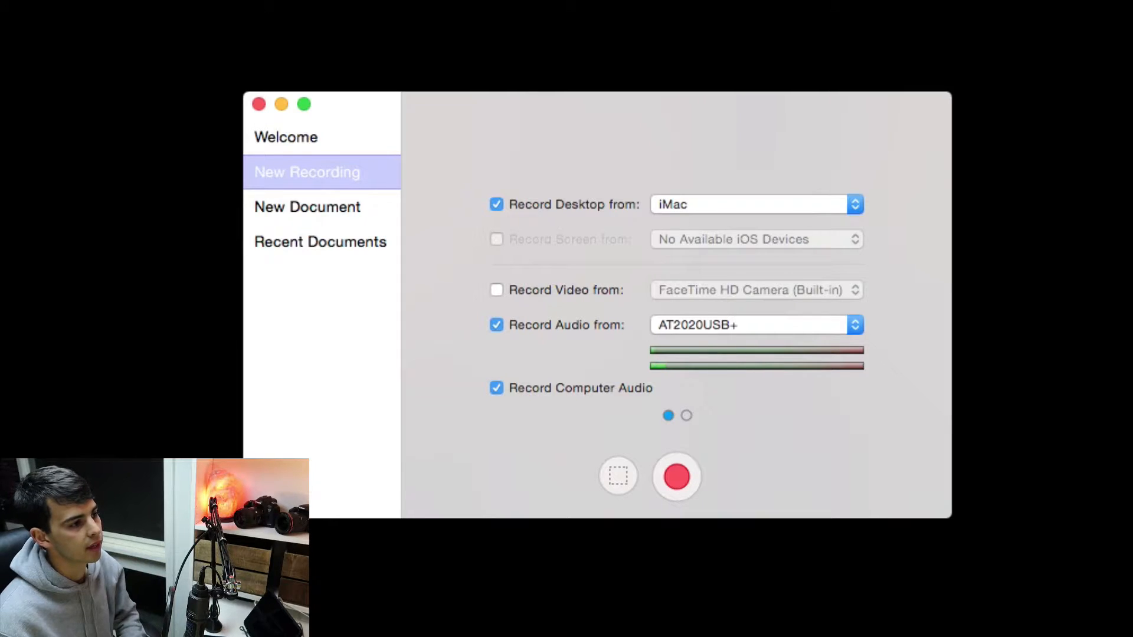
{"action": "mouse_move", "coordinate": [685, 300]}
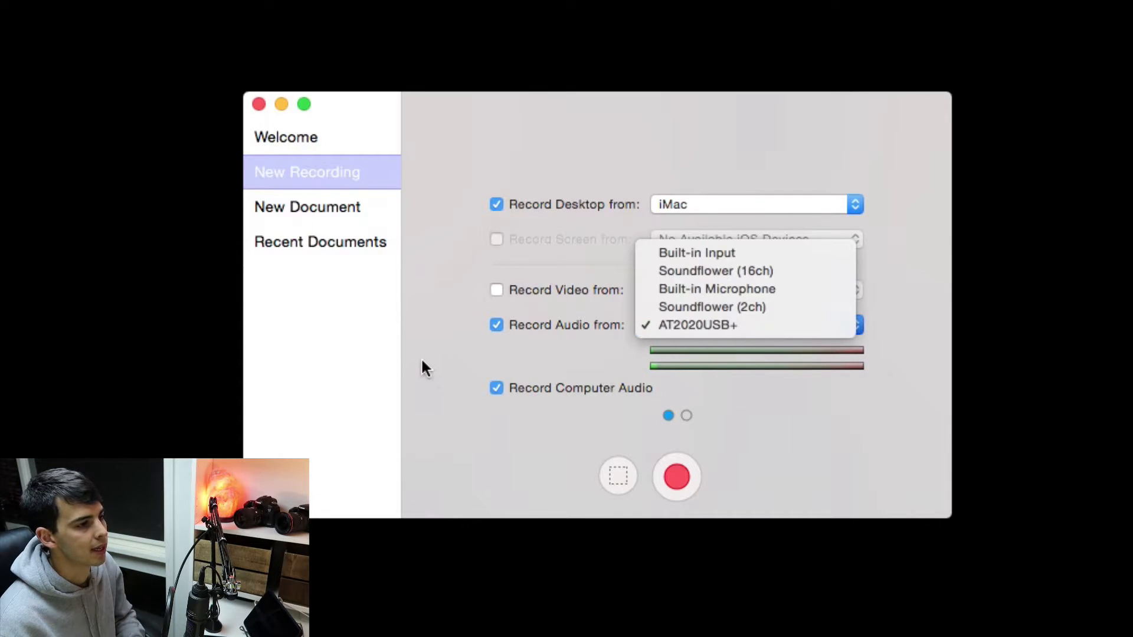
{"action": "left_click", "coordinate": [698, 325]}
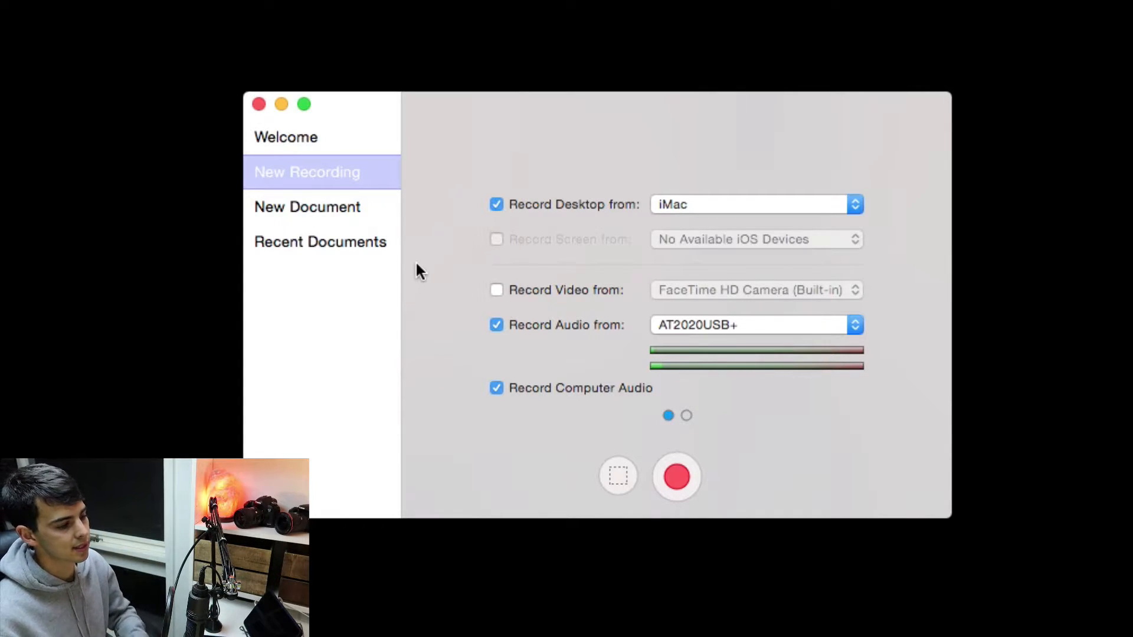
{"action": "left_click", "coordinate": [676, 476]}
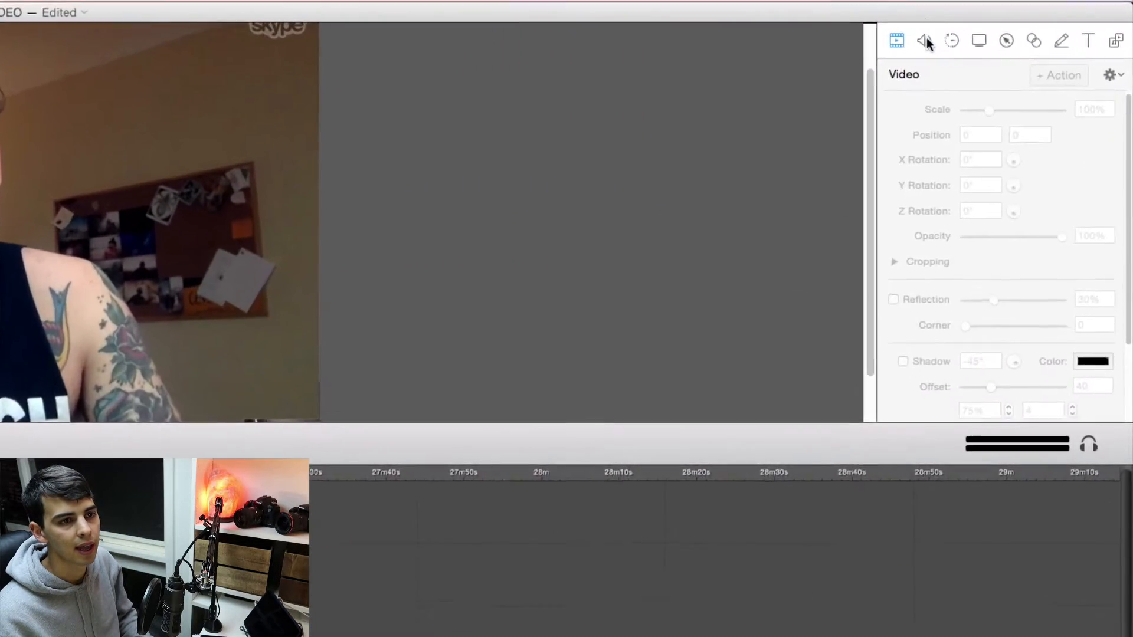
Step: Drag the clip's Volume slider in Audio Properties up to 135%
{"action": "left_click", "coordinate": [927, 41]}
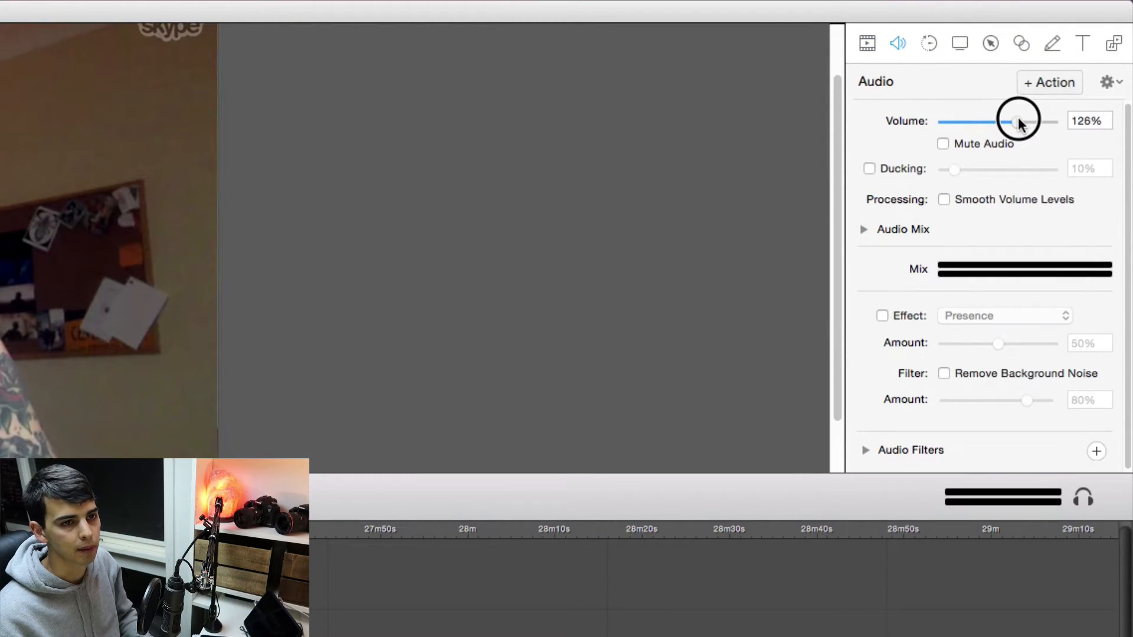
{"action": "left_click_drag", "start_coordinate": [1014, 120], "coordinate": [1019, 120]}
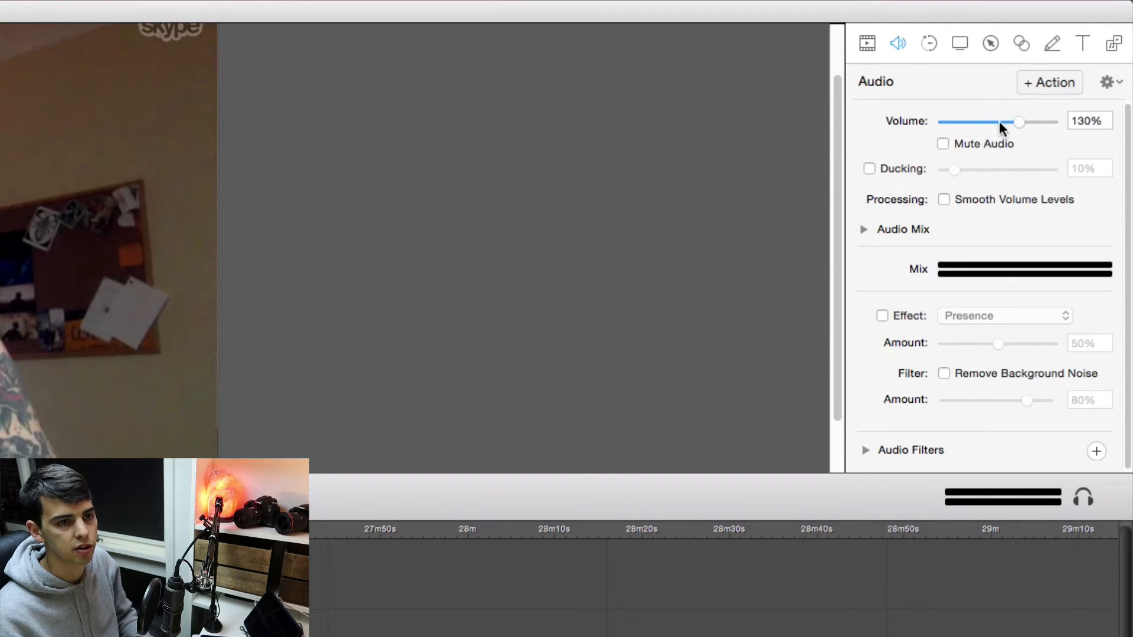
{"action": "left_click_drag", "start_coordinate": [1019, 122], "coordinate": [1024, 122]}
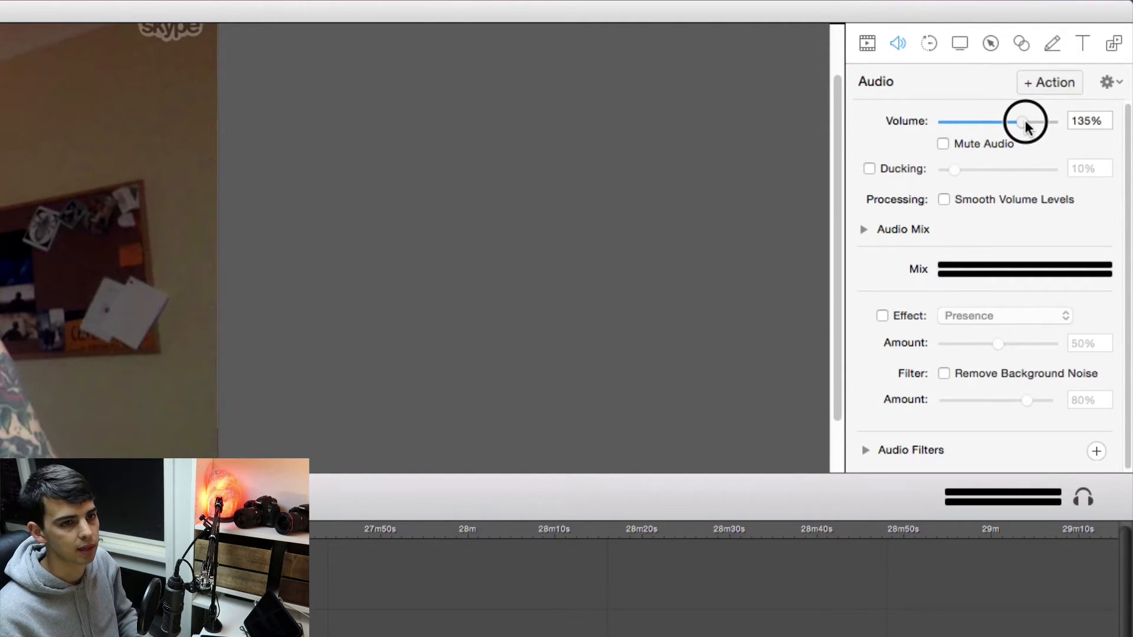
{"action": "left_click_drag", "start_coordinate": [1022, 121], "coordinate": [1026, 120]}
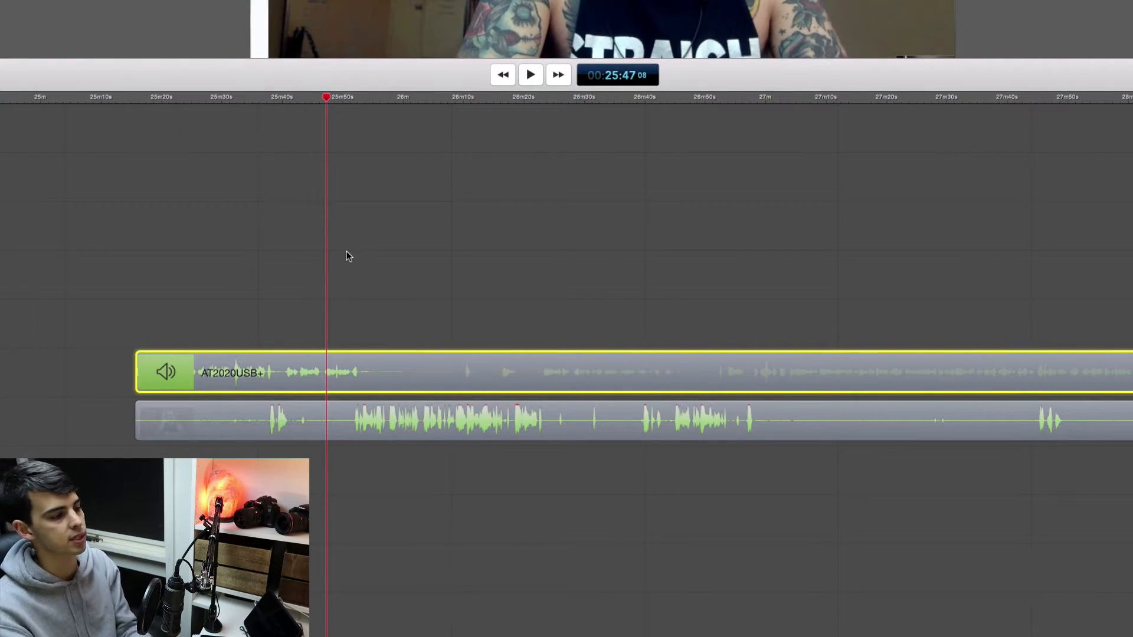
Step: Deselect the host's audio clip by clicking empty timeline space before playback
{"action": "left_click", "coordinate": [450, 419]}
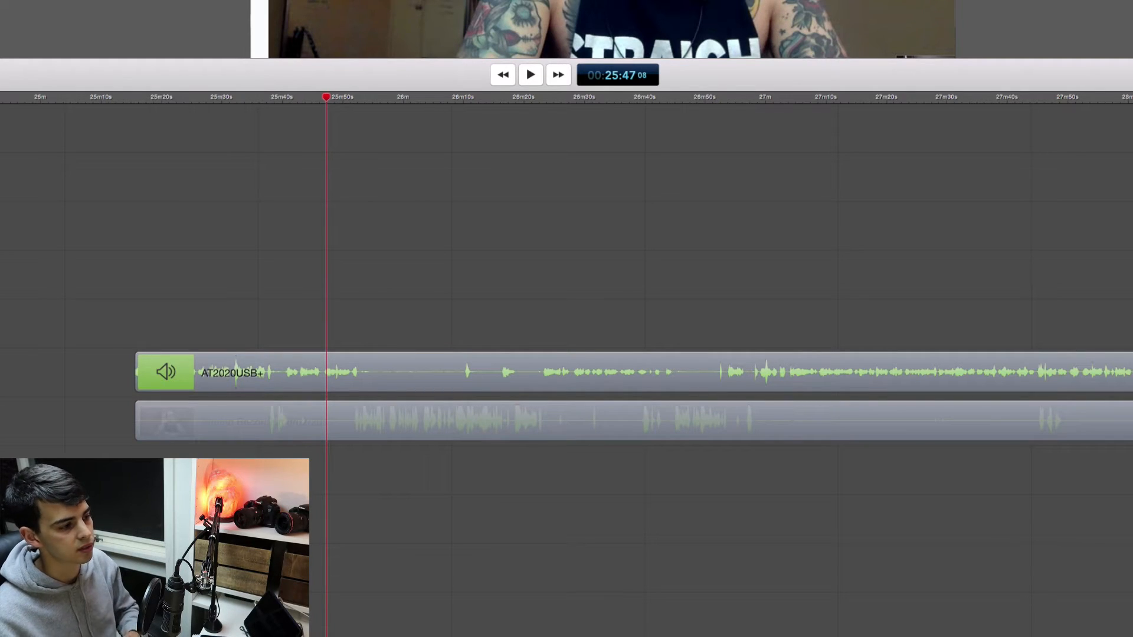
{"action": "mouse_move", "coordinate": [180, 115]}
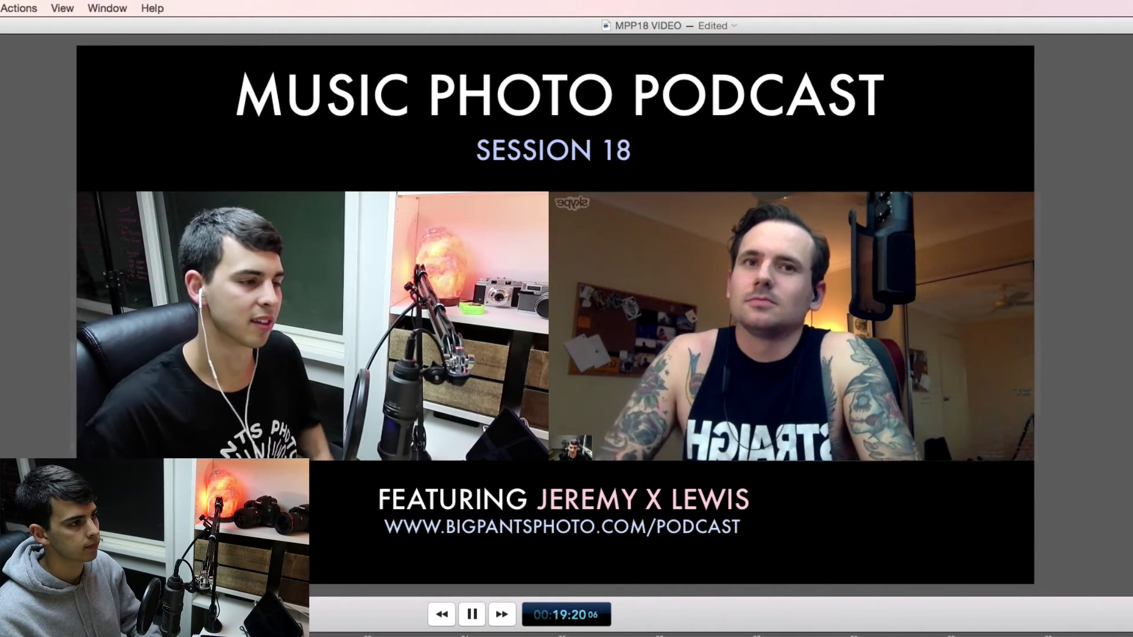
Step: Detach the audio from the Skype Screen Recording clip onto its own track
{"action": "left_click", "coordinate": [470, 614]}
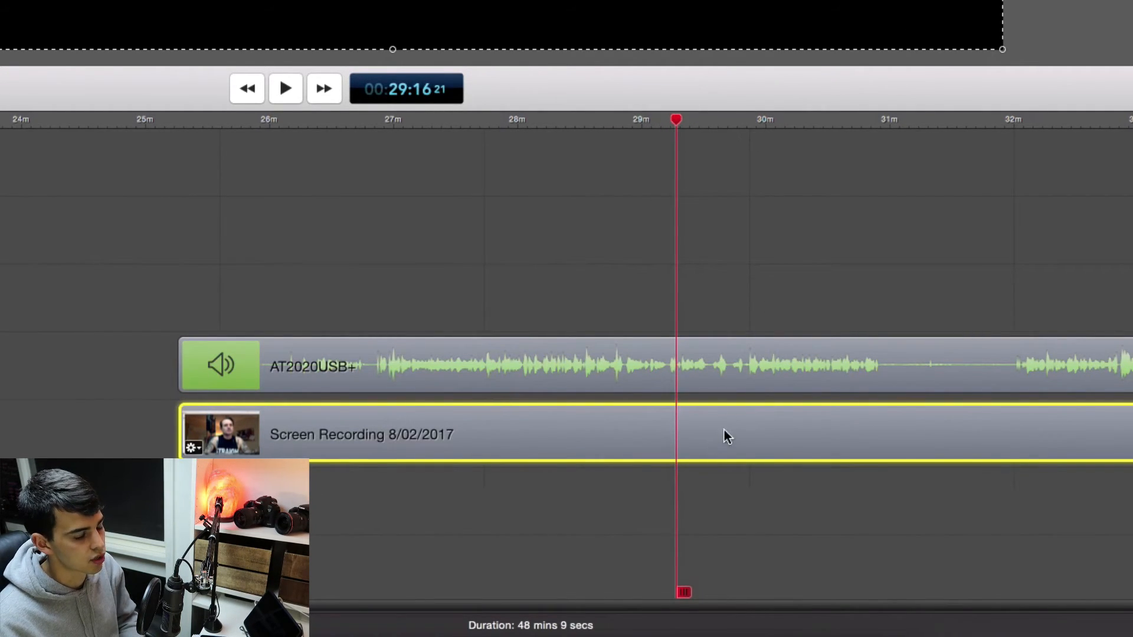
{"action": "right_click", "coordinate": [726, 437]}
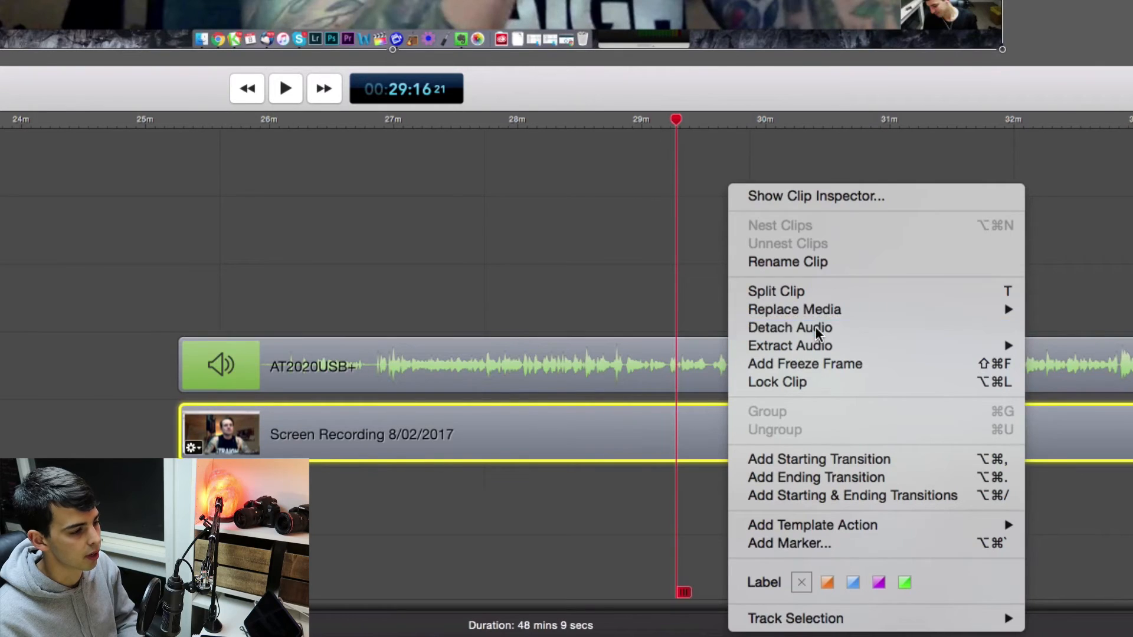
{"action": "left_click", "coordinate": [788, 327]}
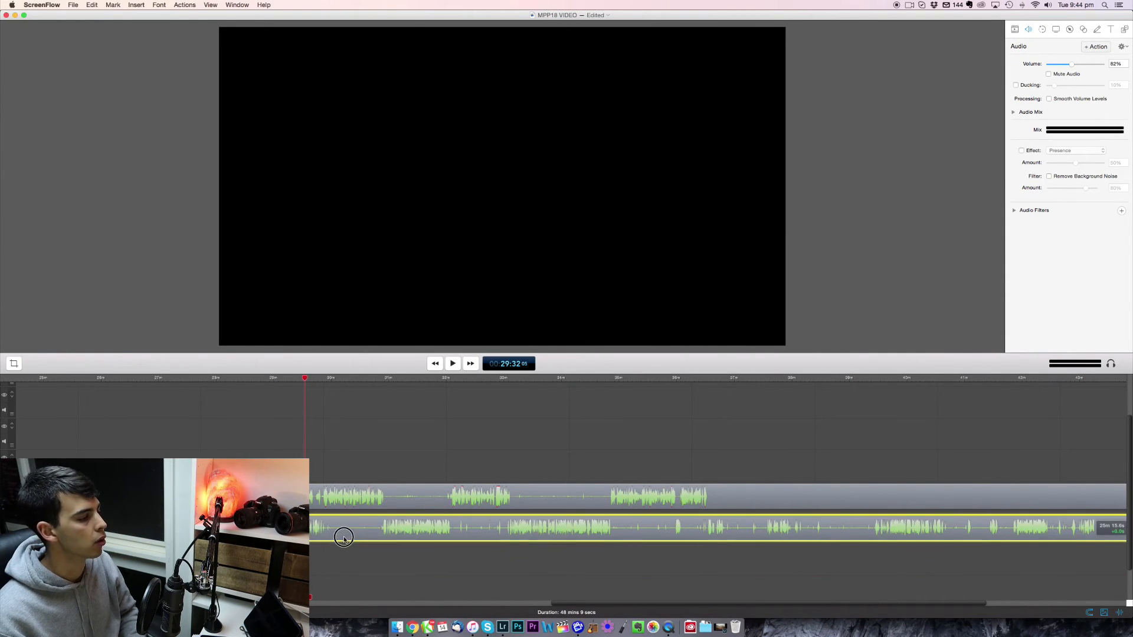
Step: Open File > Export and customize the Web - High preset's encoding settings
{"action": "left_click", "coordinate": [73, 5]}
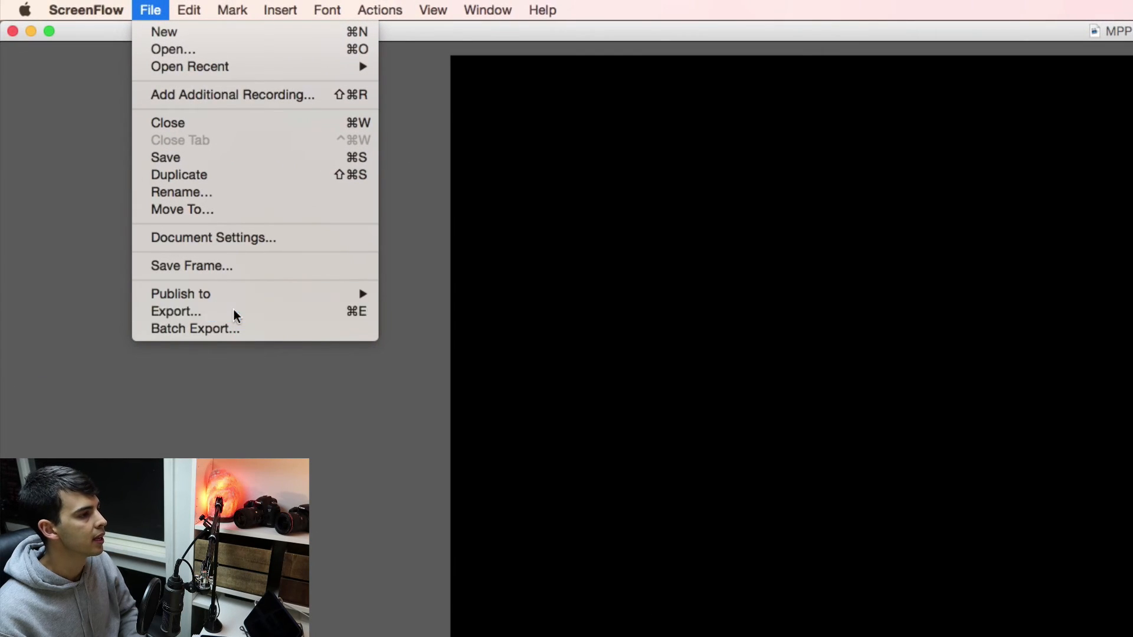
{"action": "left_click", "coordinate": [175, 311]}
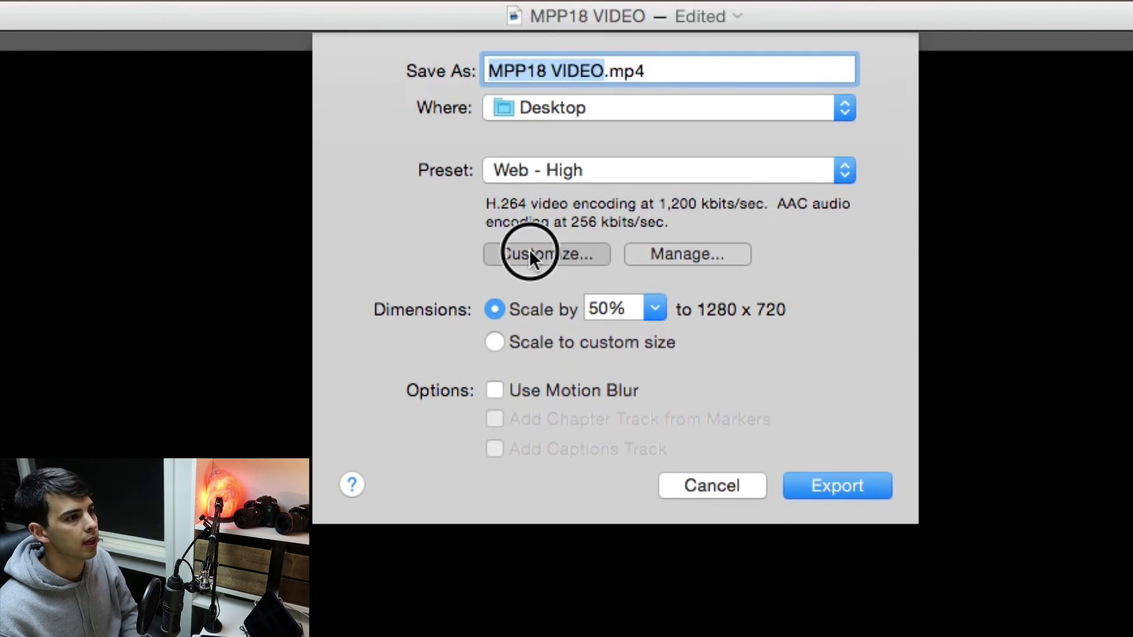
{"action": "left_click", "coordinate": [545, 254]}
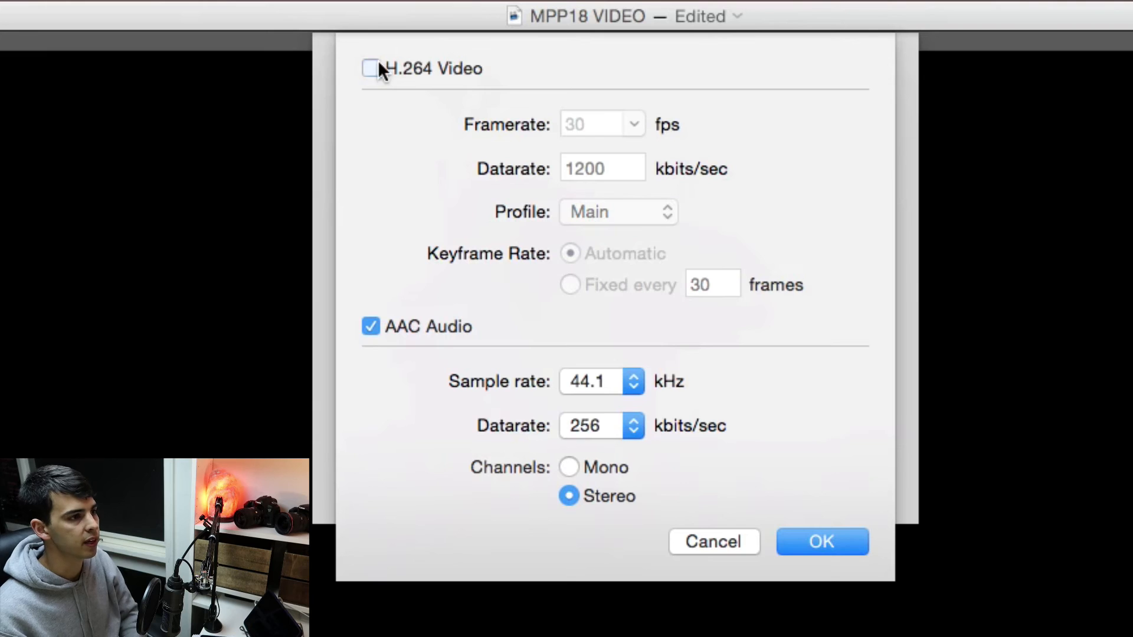